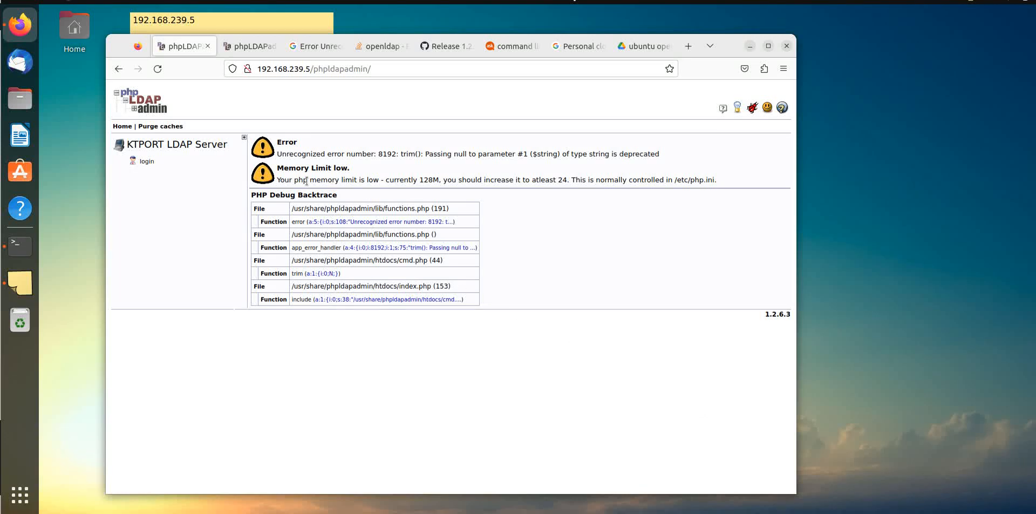
mouse_move(325, 151)
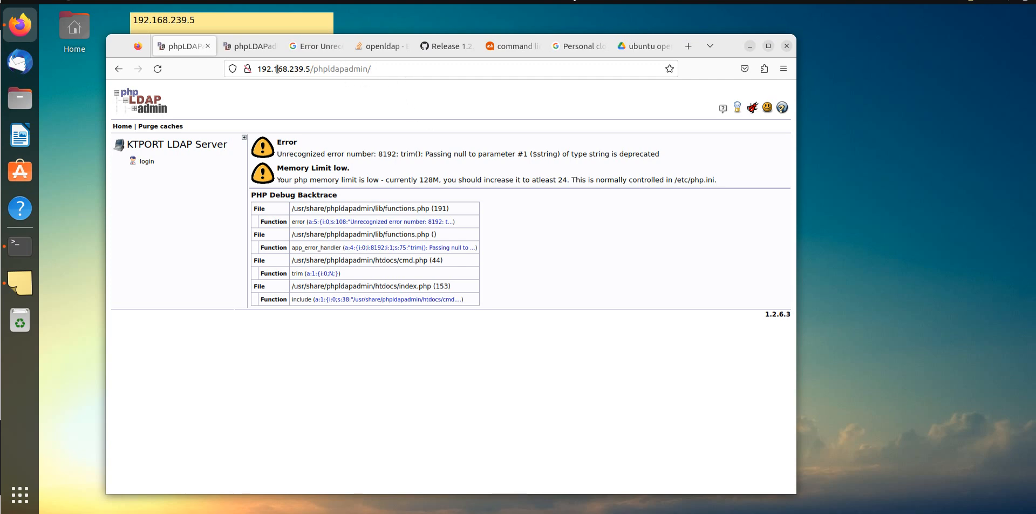
- Run /usr/sbin/slapd -VVV in Terminal to confirm OpenLDAP slapd 2.5.13 is installed
click(314, 68)
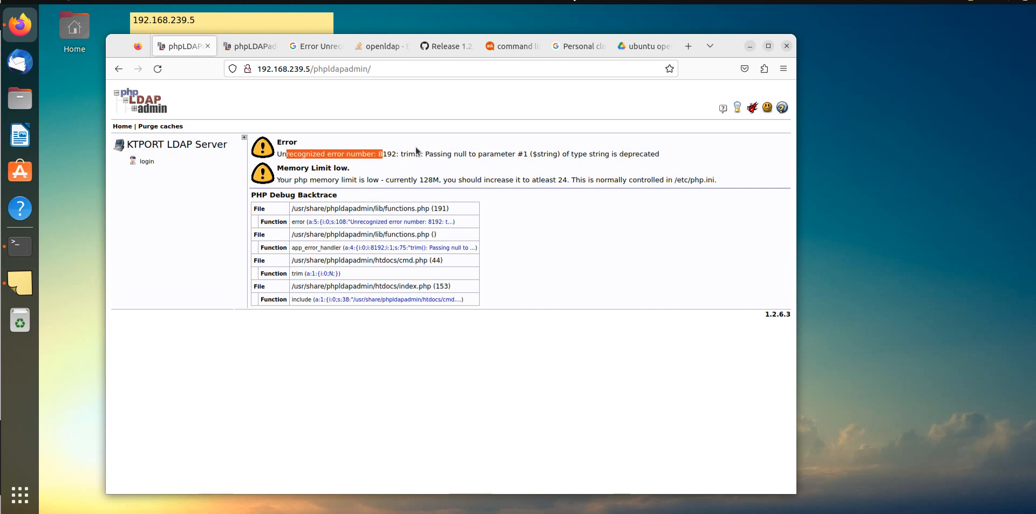
mouse_move(416, 150)
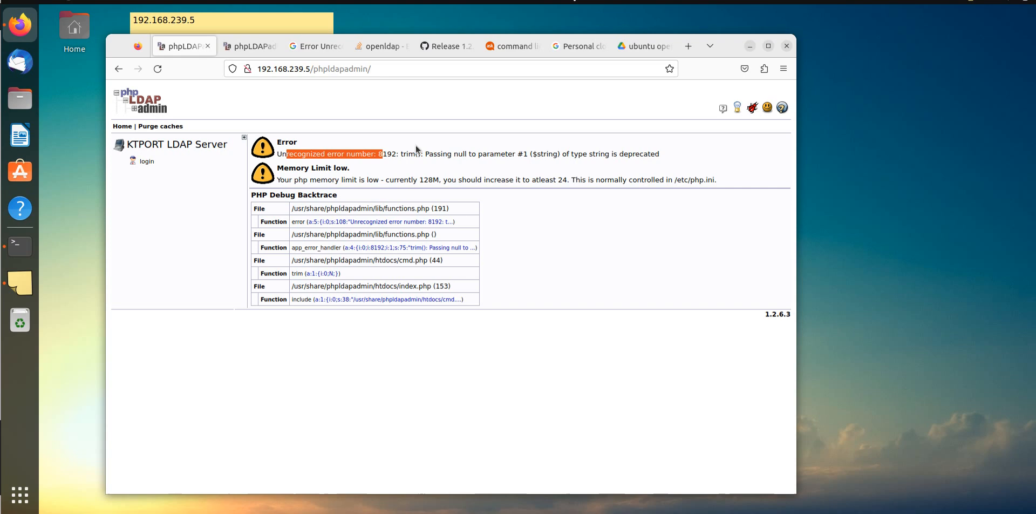
mouse_move(424, 147)
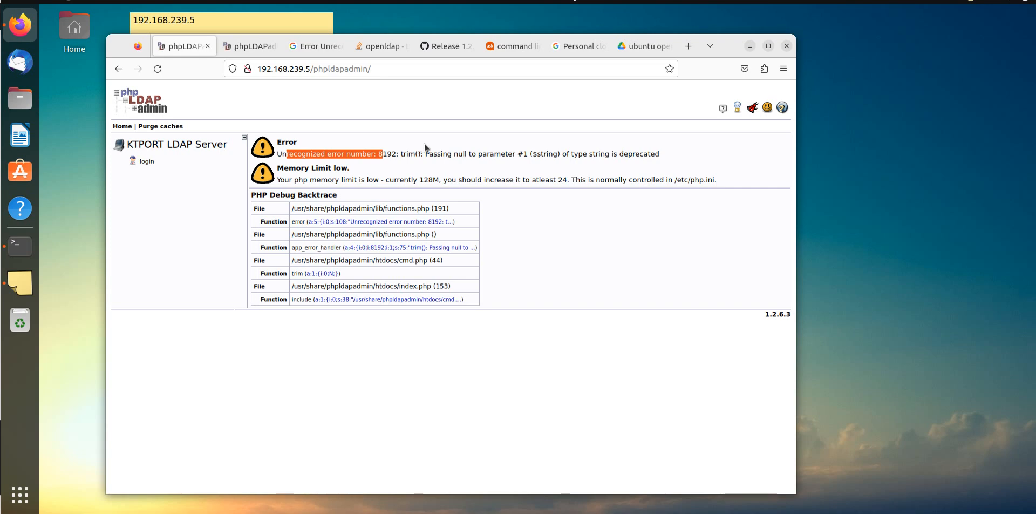
mouse_move(450, 330)
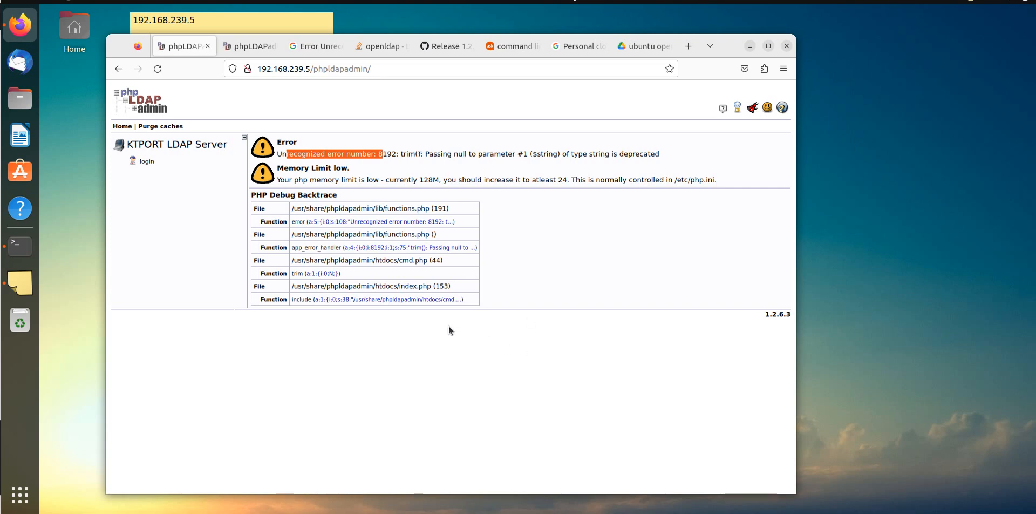
mouse_move(356, 175)
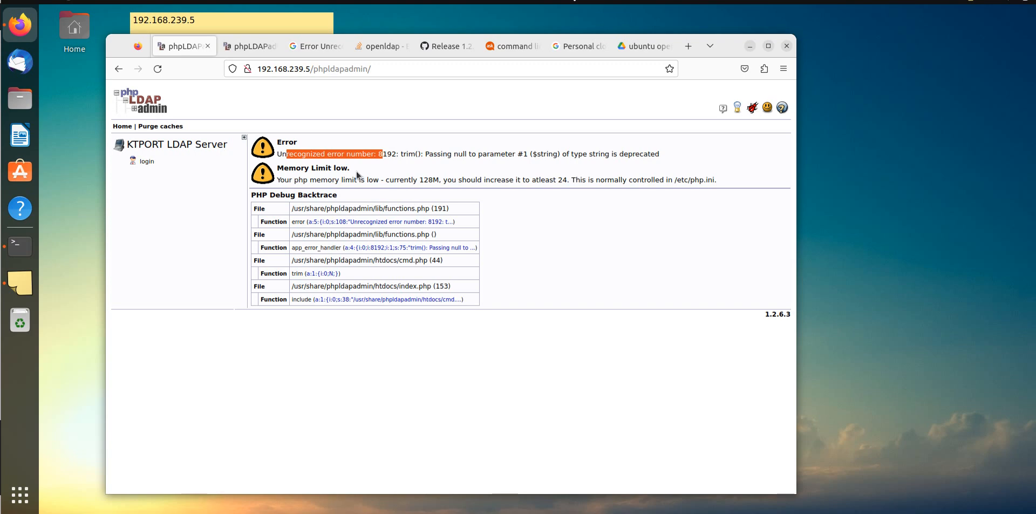
mouse_move(408, 442)
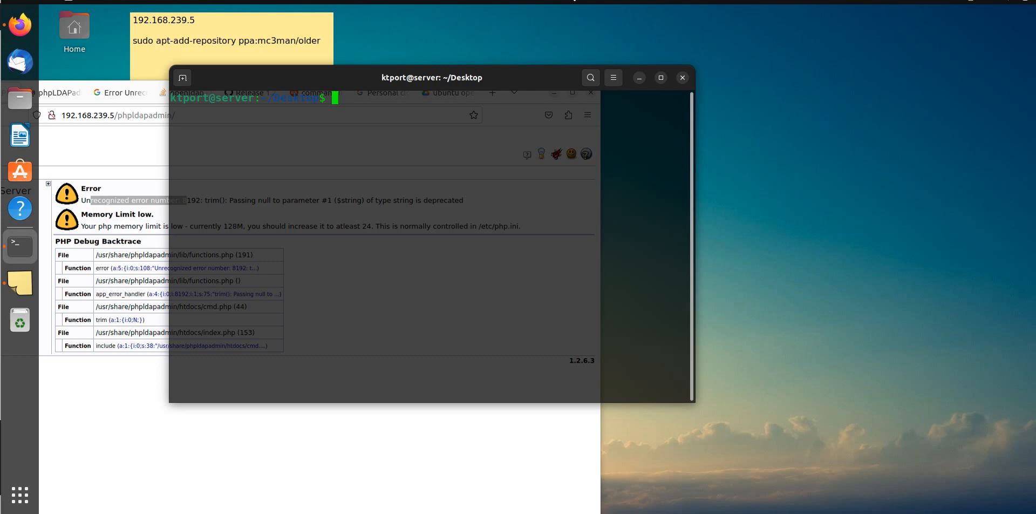
text(/usr/sbin/slapd -VVV)
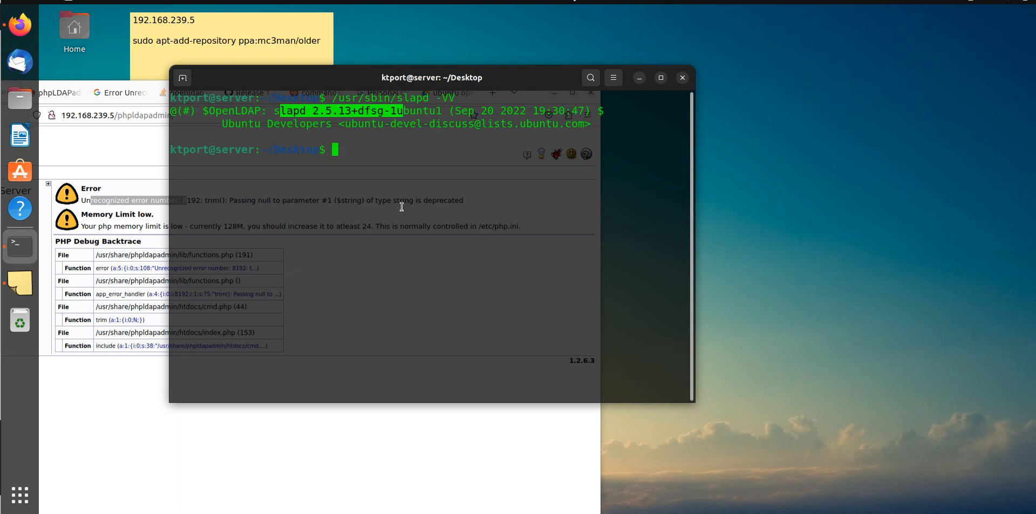
drag(432, 77, 350, 98)
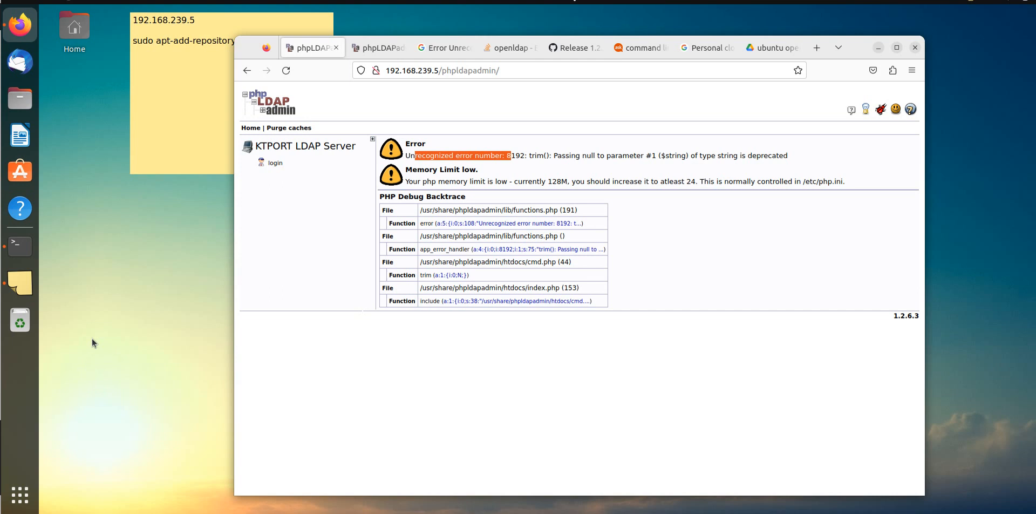
right_click(93, 343)
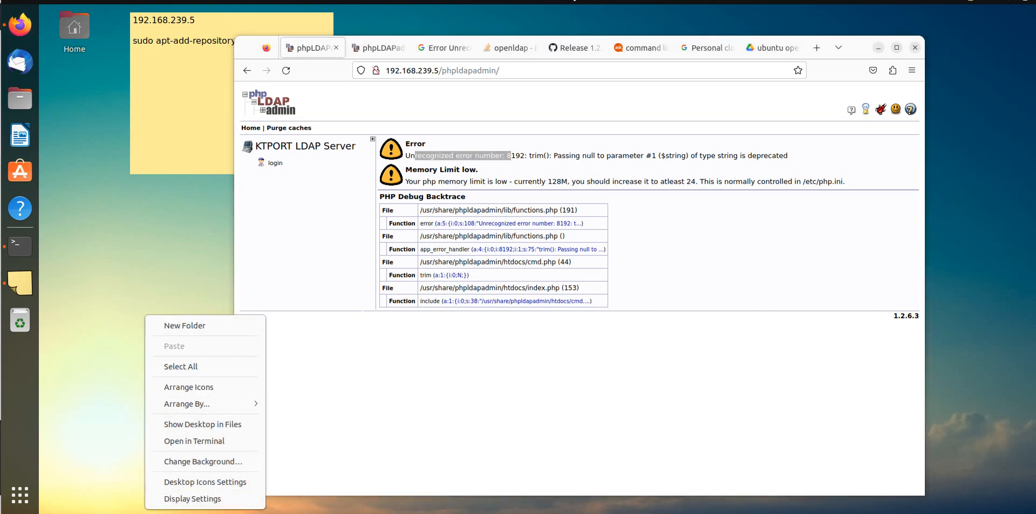
mouse_move(91, 194)
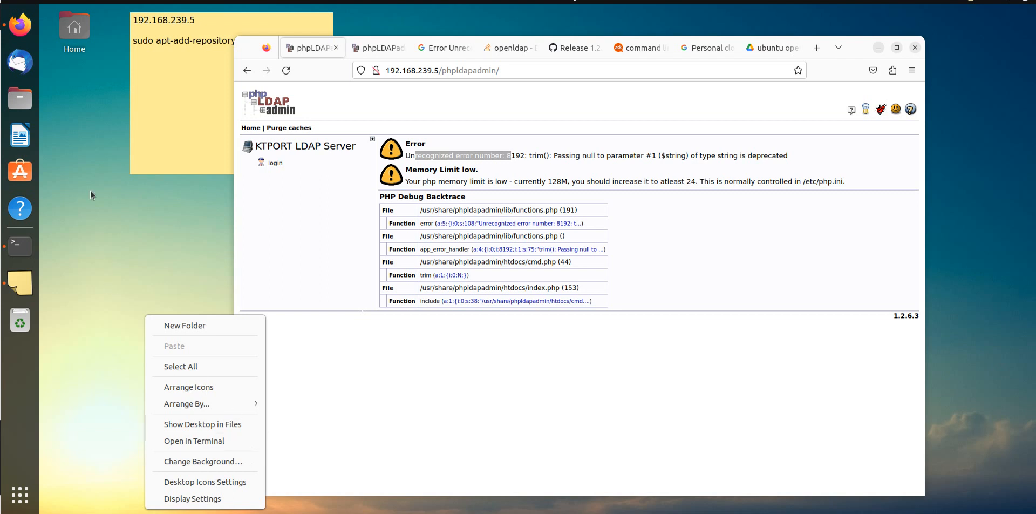
mouse_move(20, 121)
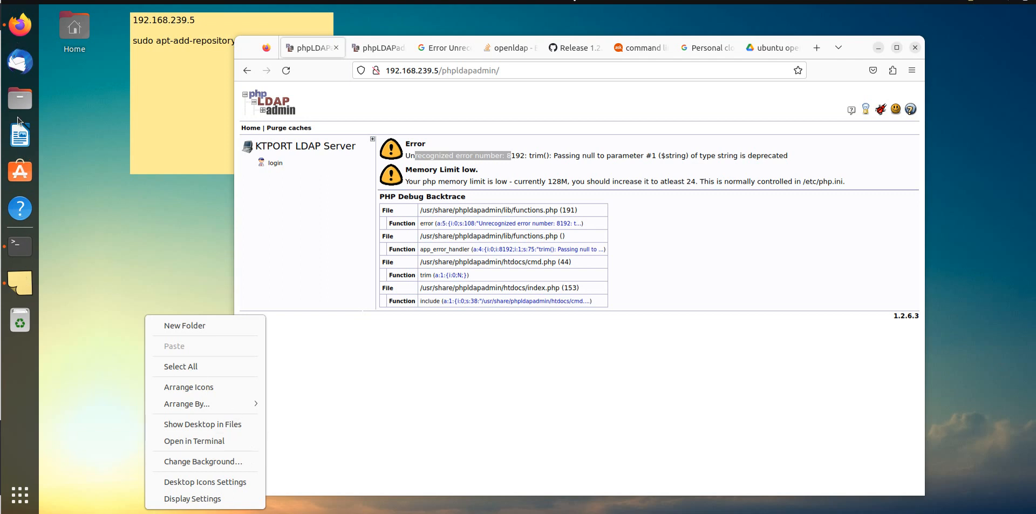
mouse_move(20, 98)
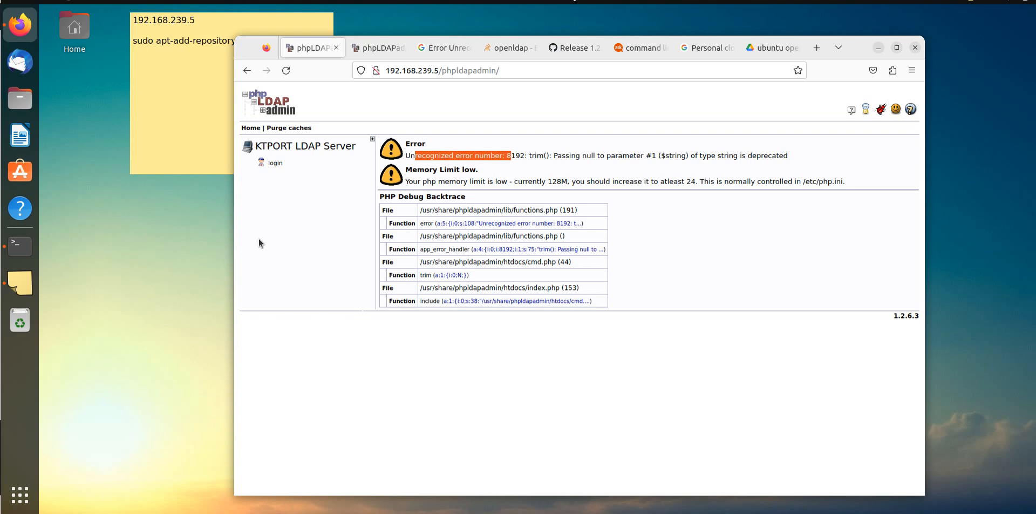
mouse_move(246, 238)
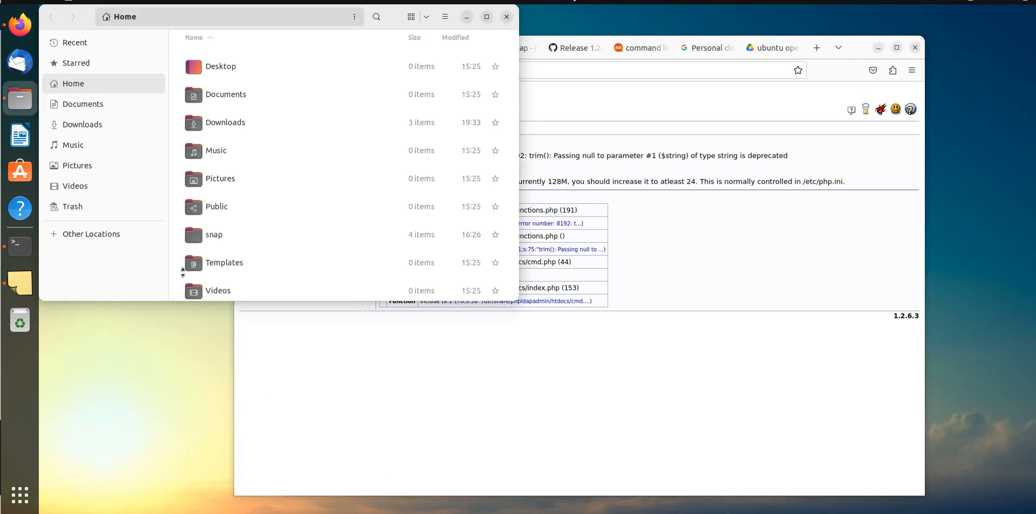
- Browse from Other Locations through the root filesystem into /usr/share
click(92, 234)
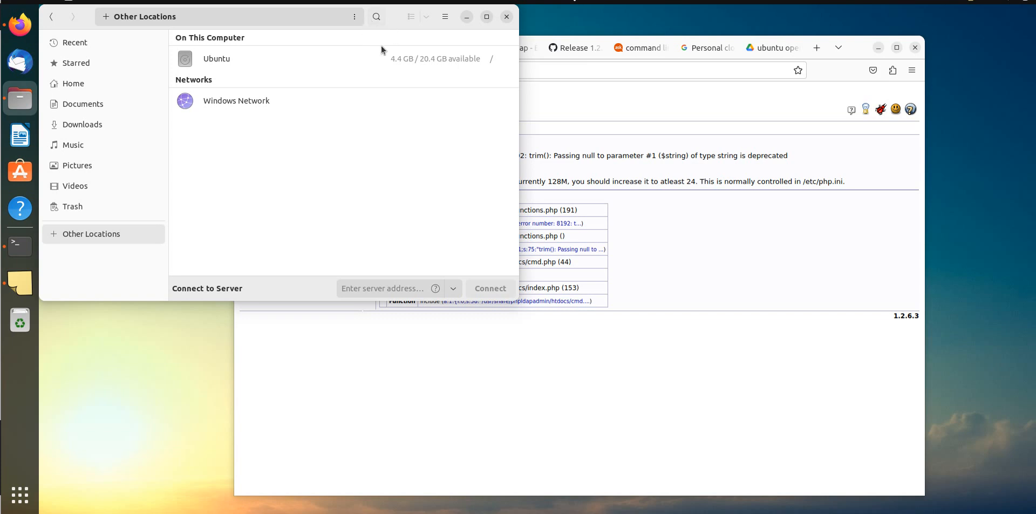
double_click(216, 59)
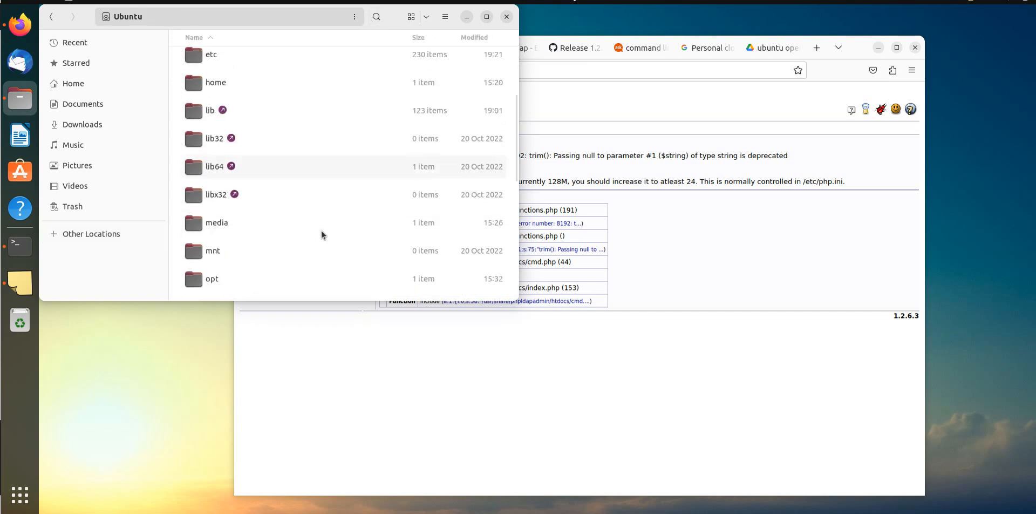
scroll(down, 3)
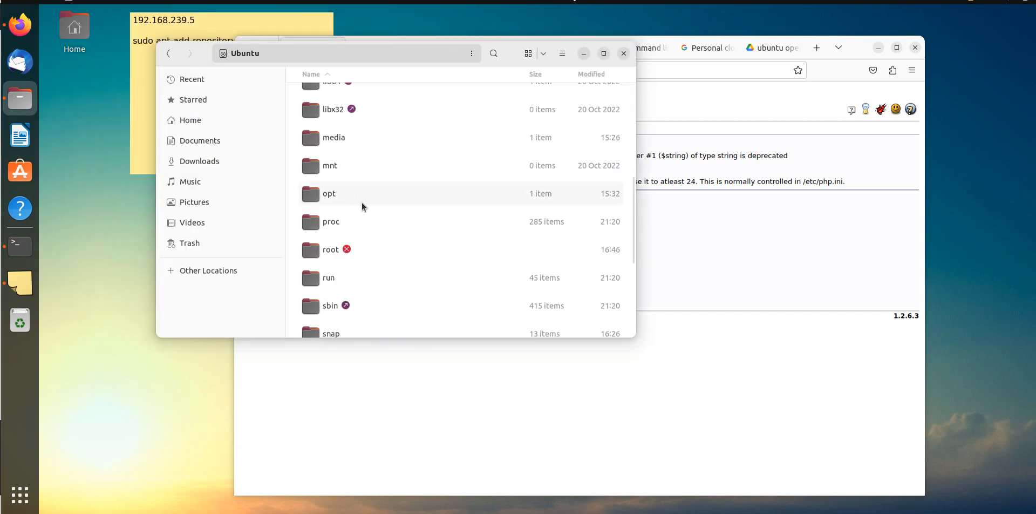
scroll(down, 3)
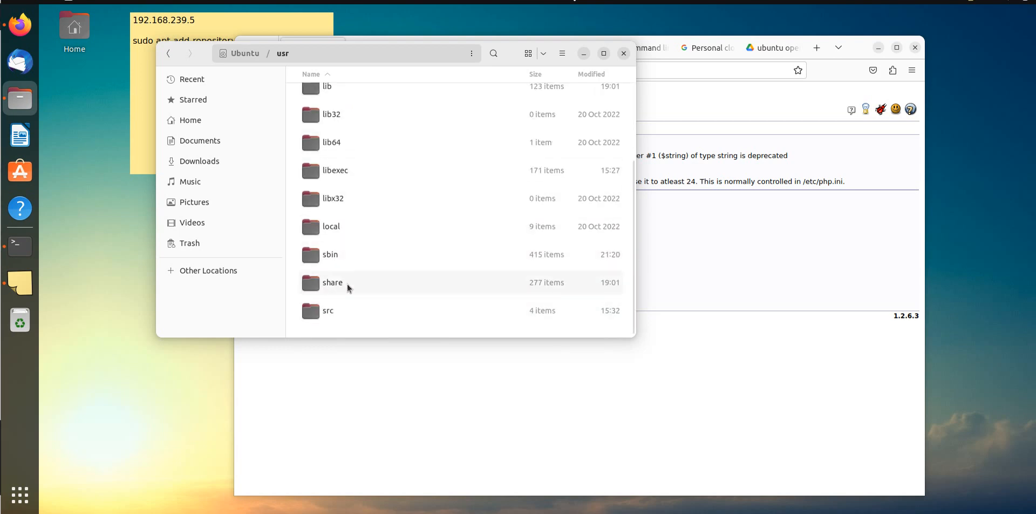
double_click(332, 282)
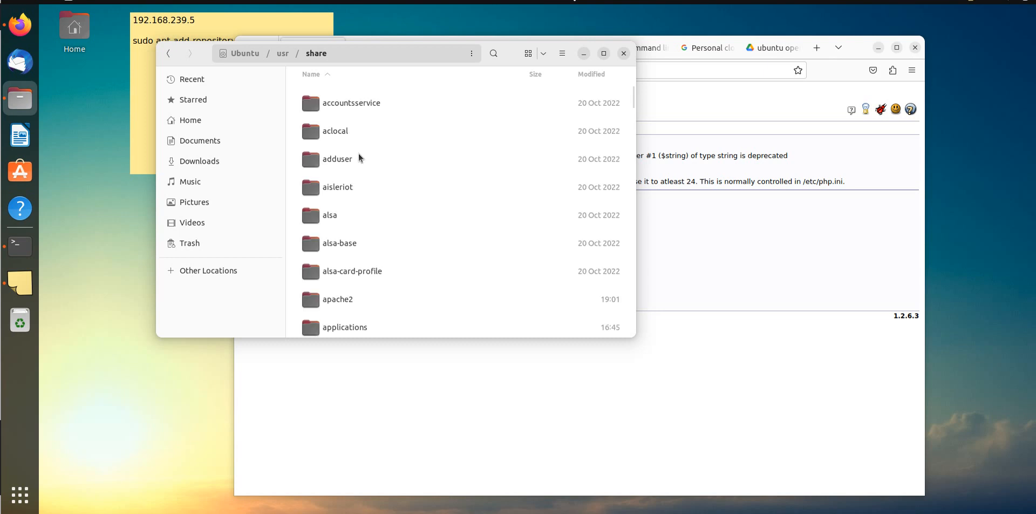
- Scroll the share folder listing down until the phpldapadmin folder appears
scroll(down, 3)
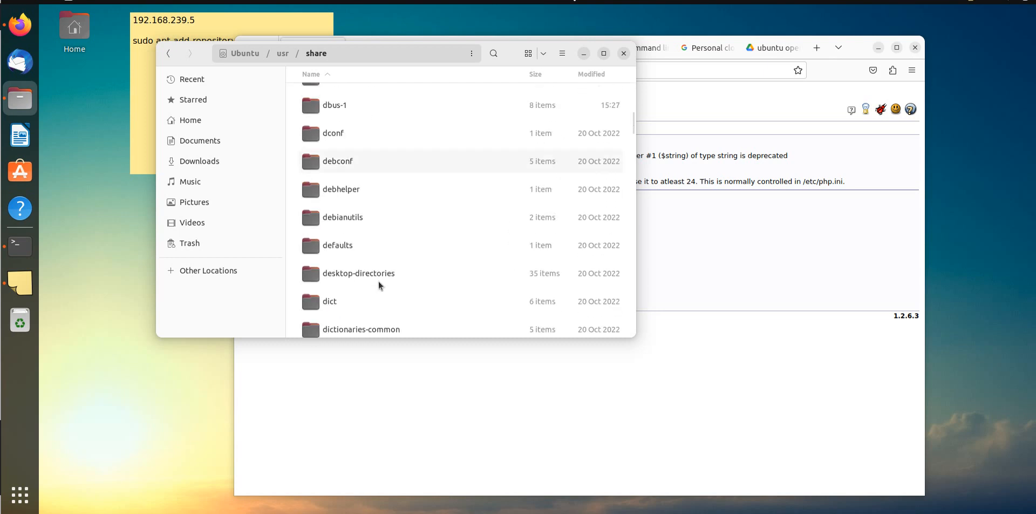
scroll(down, 3)
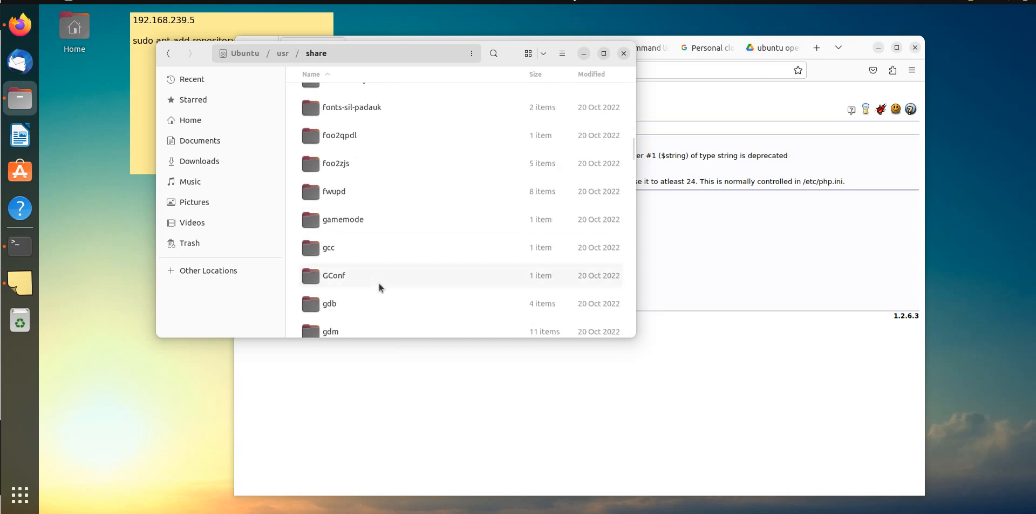
click(333, 284)
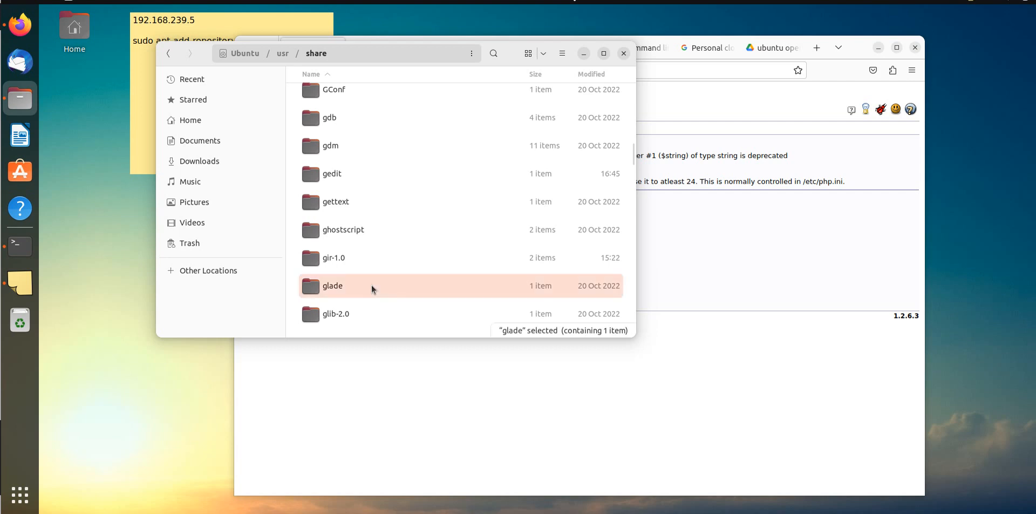
text(p)
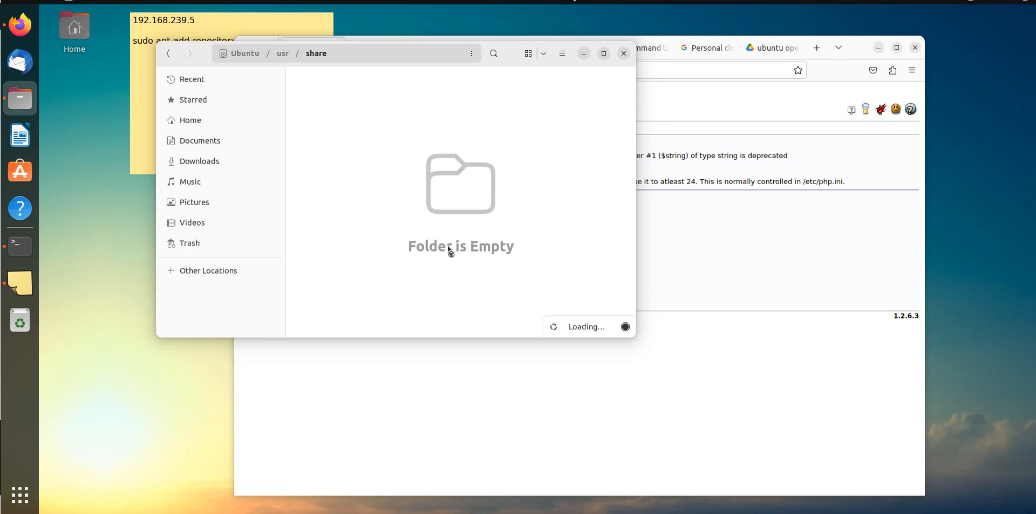
click(561, 52)
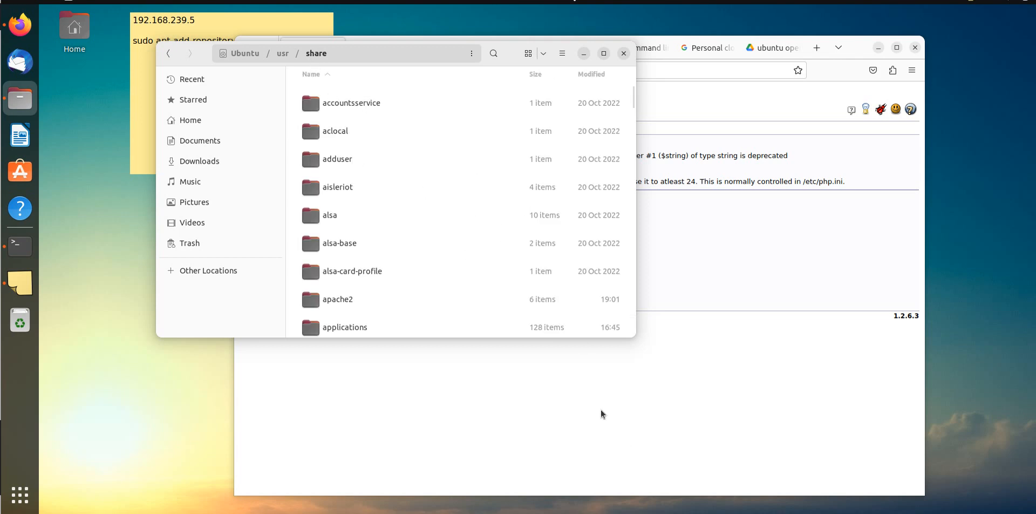
scroll(down, 3)
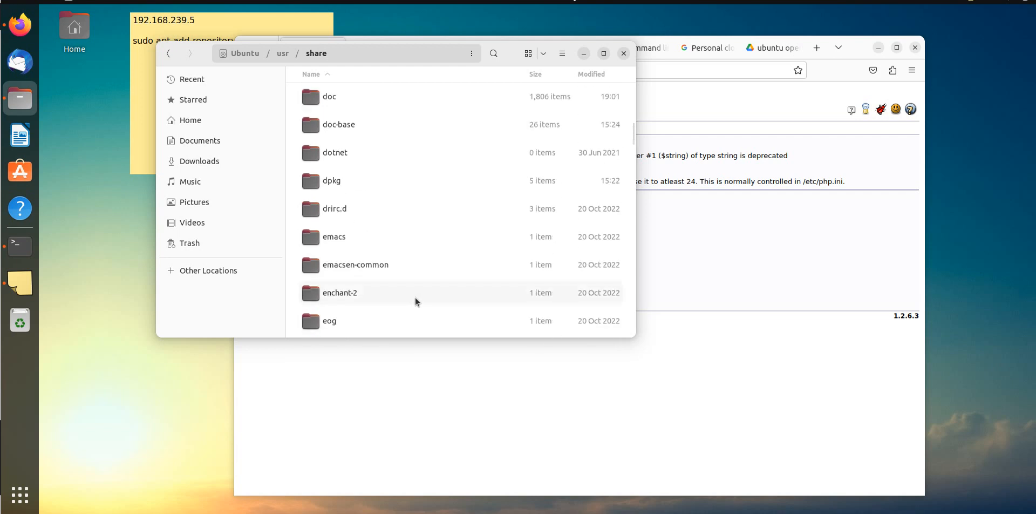
scroll(down, 3)
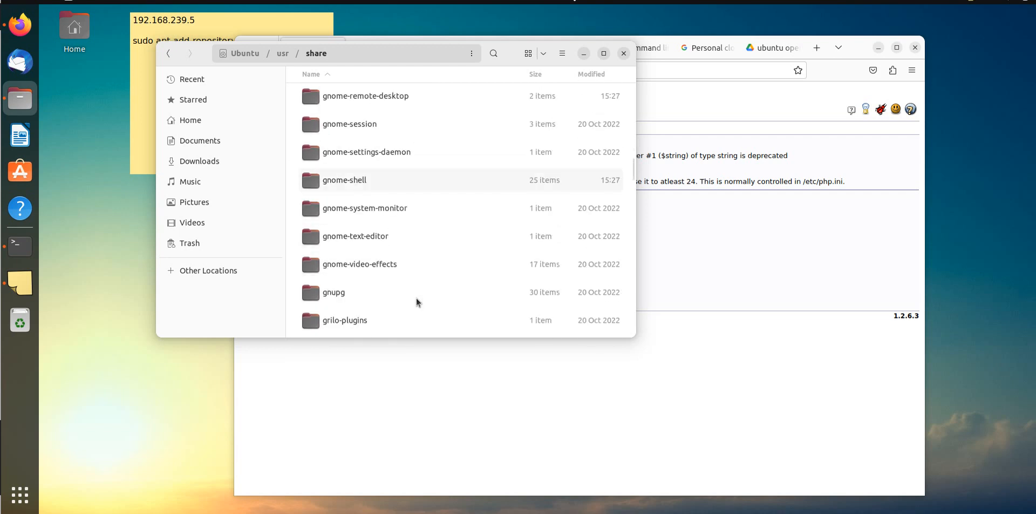
scroll(down, 3)
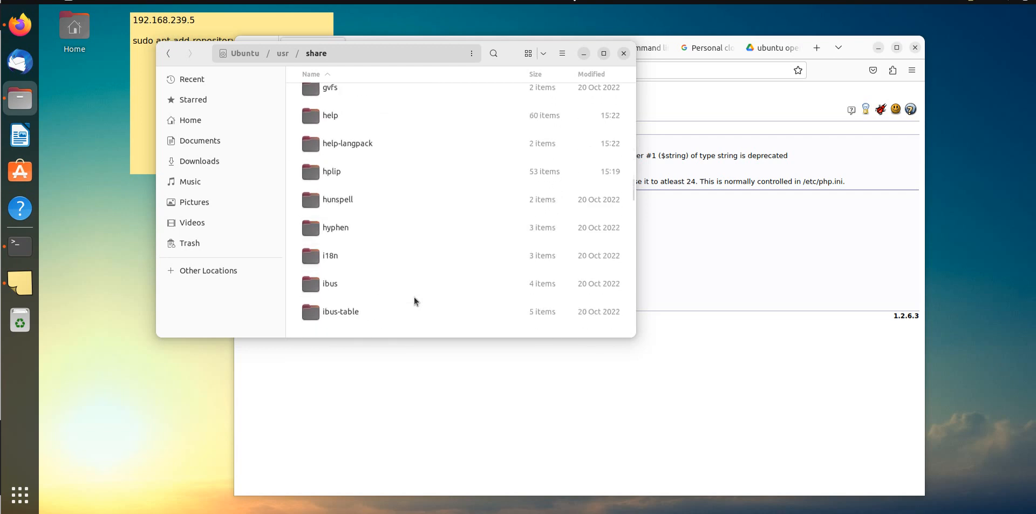
scroll(down, 3)
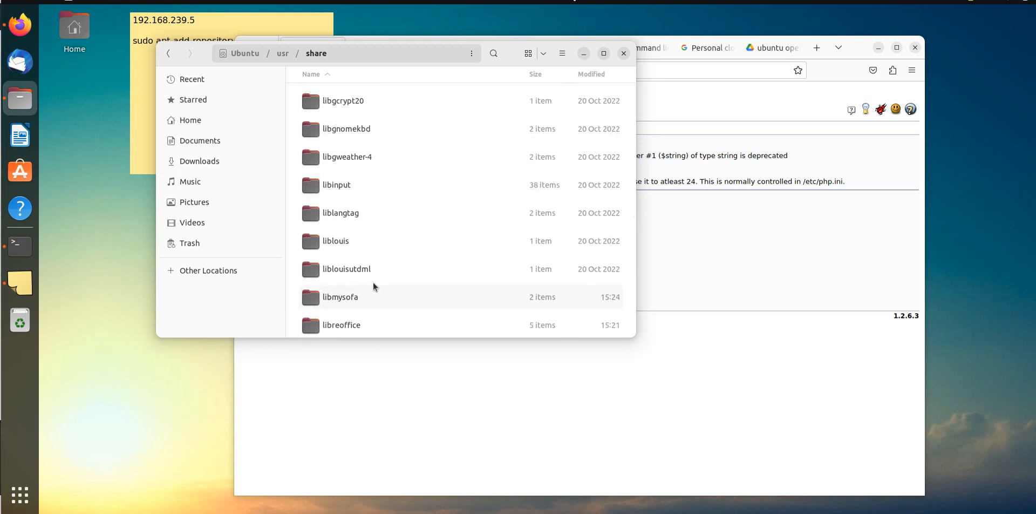
scroll(down, 3)
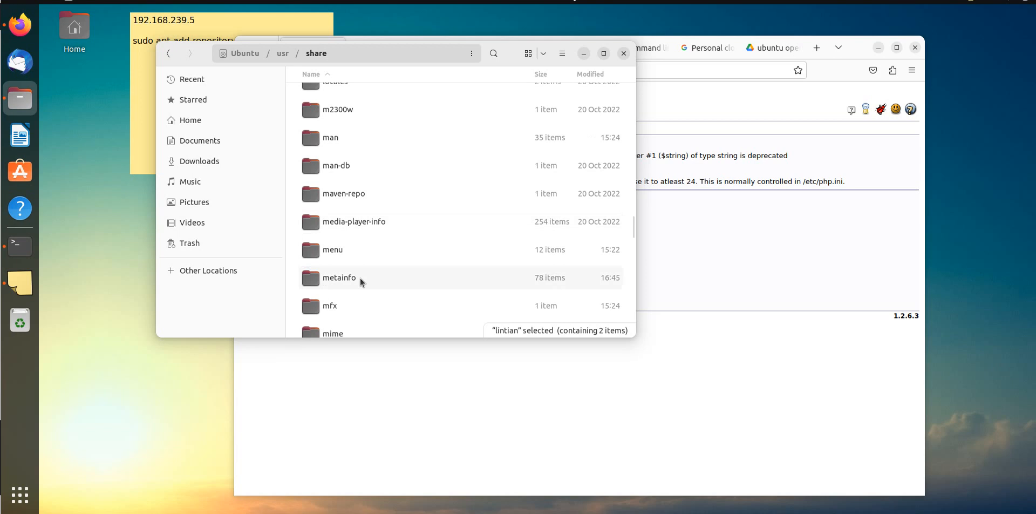
scroll(down, 3)
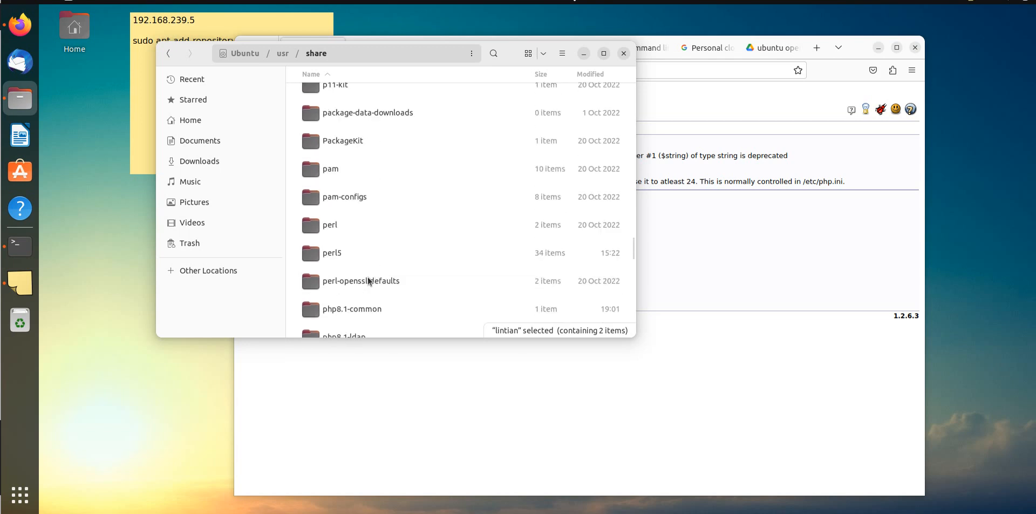
mouse_move(383, 283)
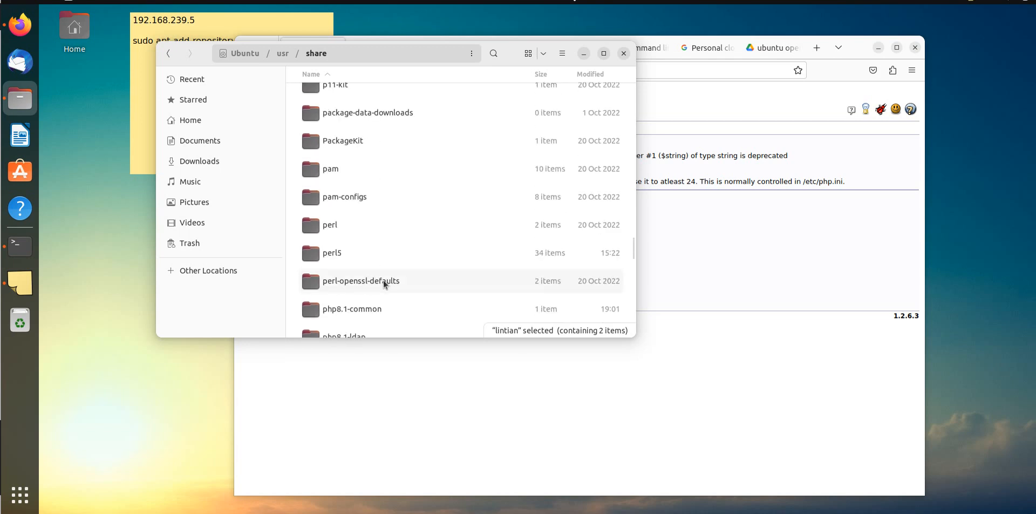
scroll(down, 3)
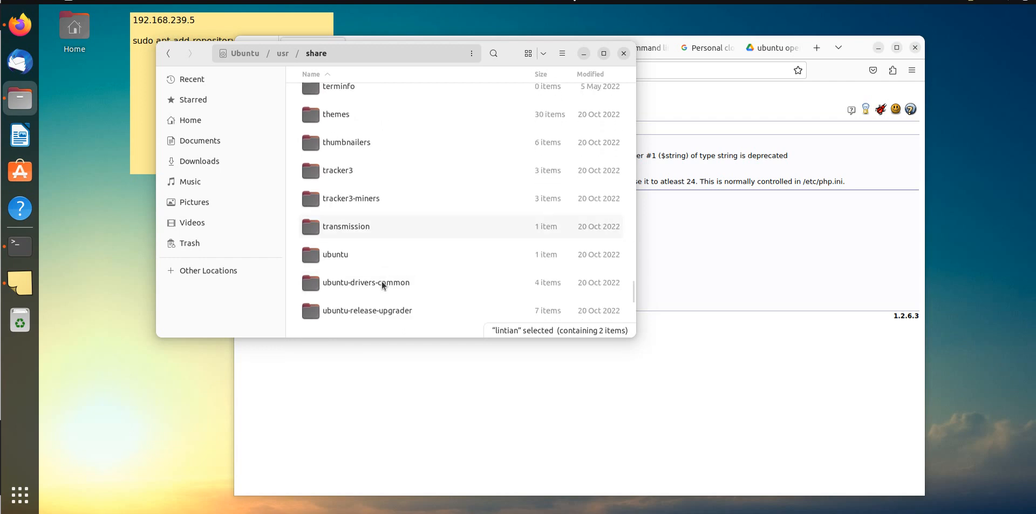
scroll(down, 3)
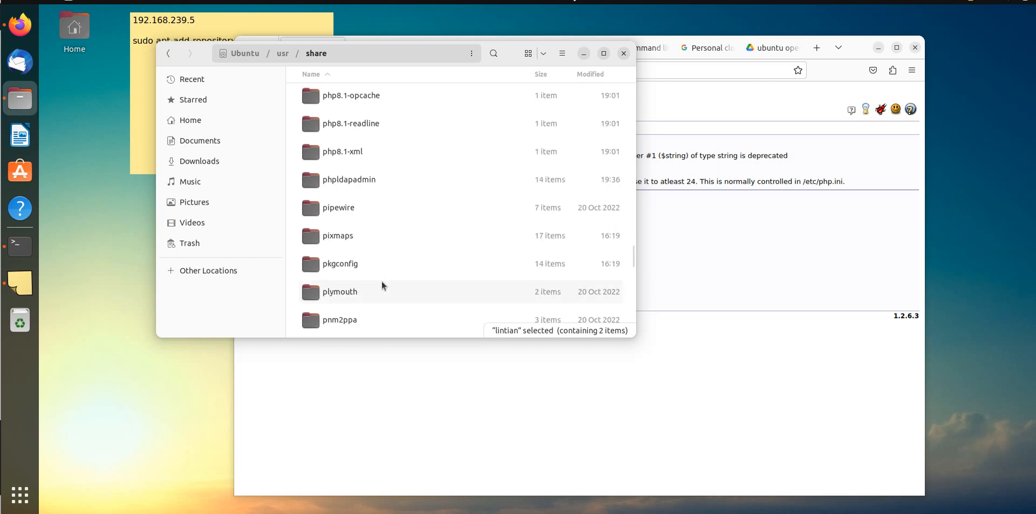
- Open phpldapadmin, select its lib folder, and bring Google Drive's htdocs and lib folders into view
click(348, 179)
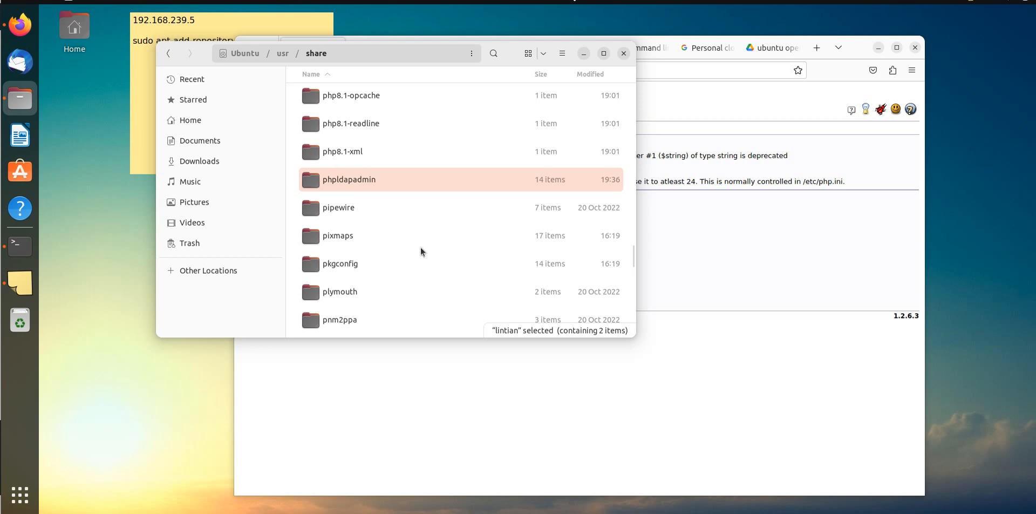
double_click(348, 179)
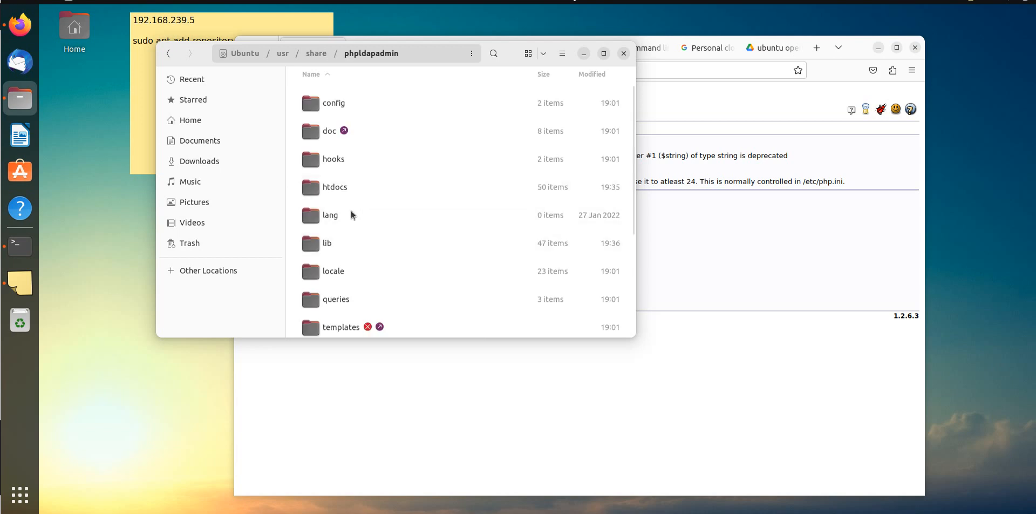
click(327, 243)
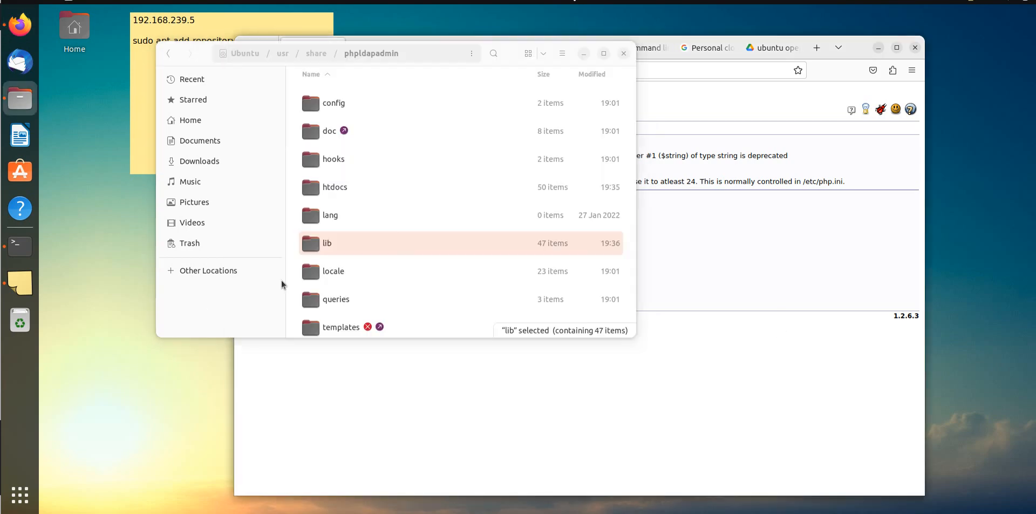
click(333, 158)
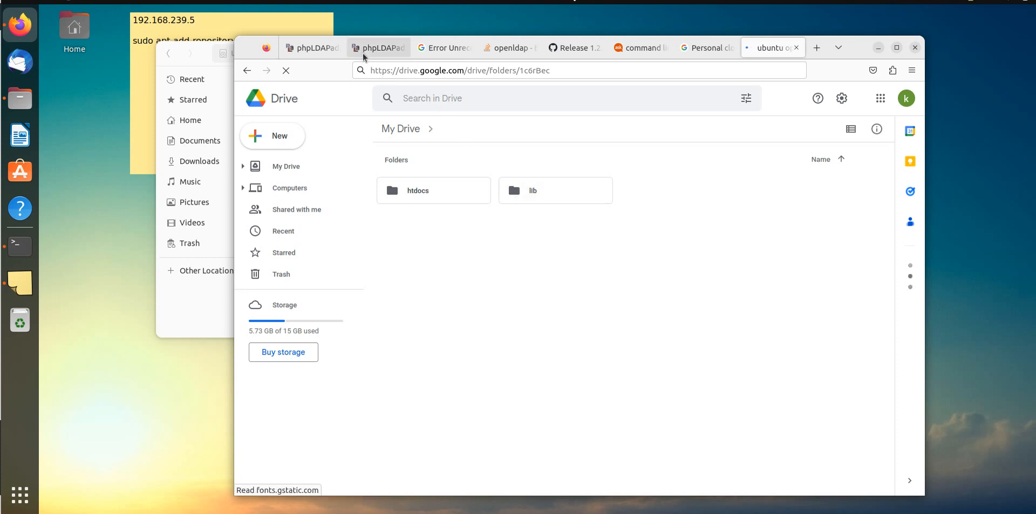
- Visit the server.ktport.com phpLDAPadmin tab, then return to the phpldapadmin folder in Files
click(375, 47)
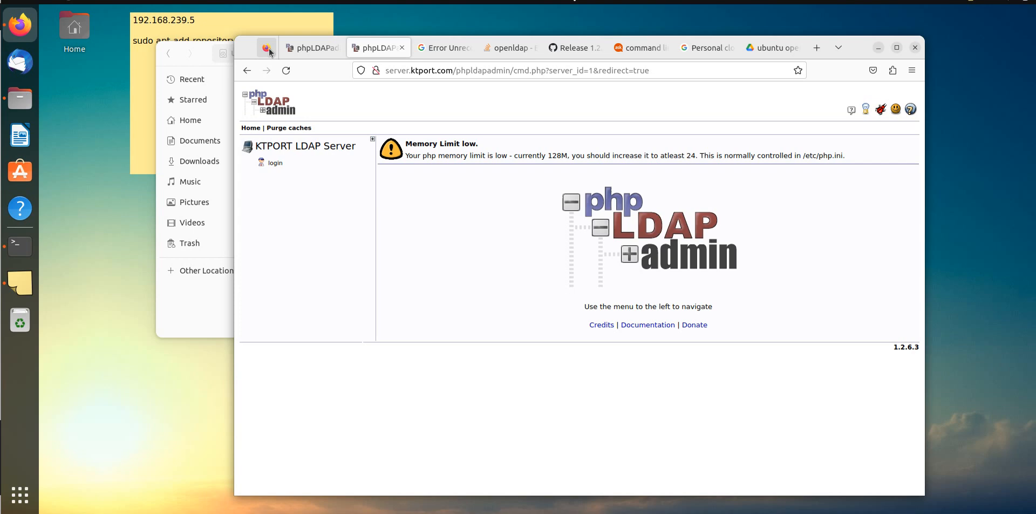
click(266, 47)
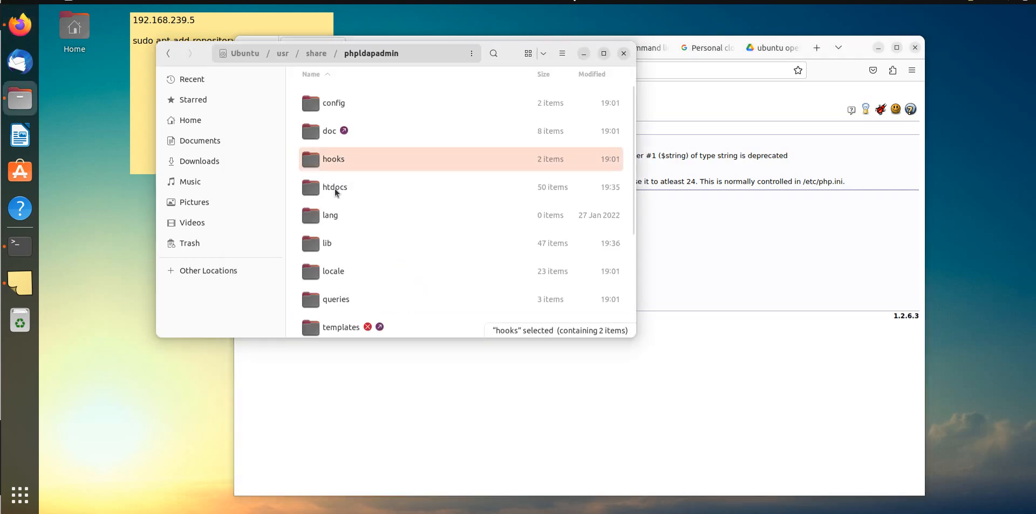
- Select the 50-item htdocs folder inside phpldapadmin
click(335, 187)
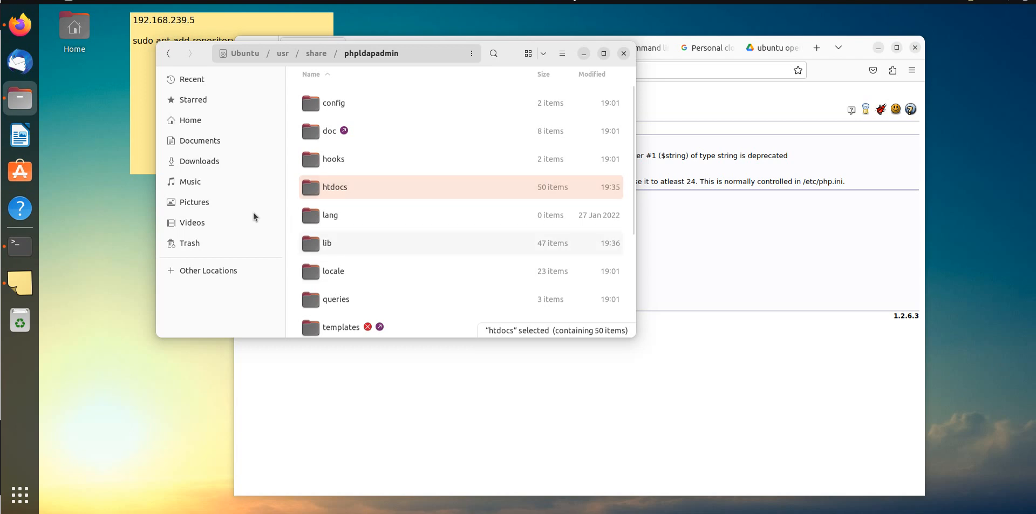
mouse_move(362, 256)
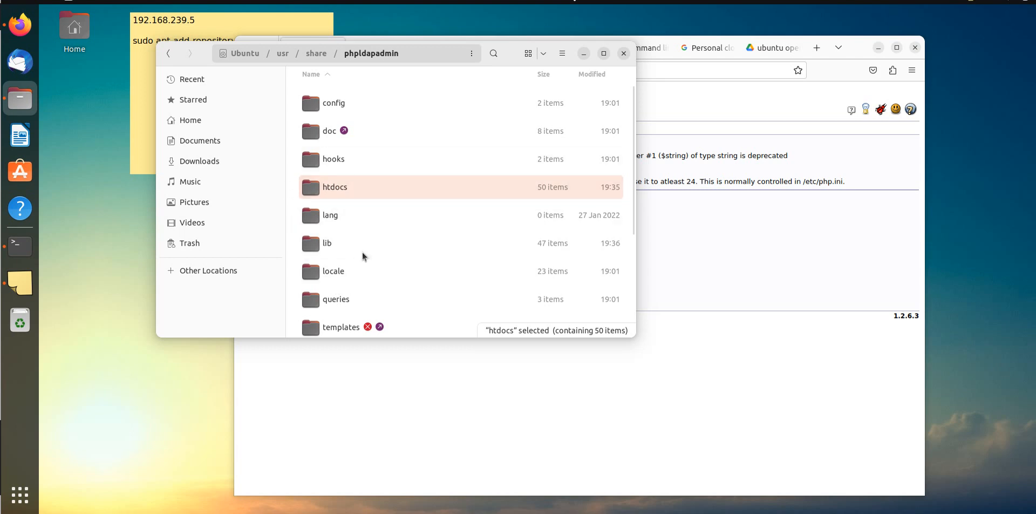
mouse_move(432, 471)
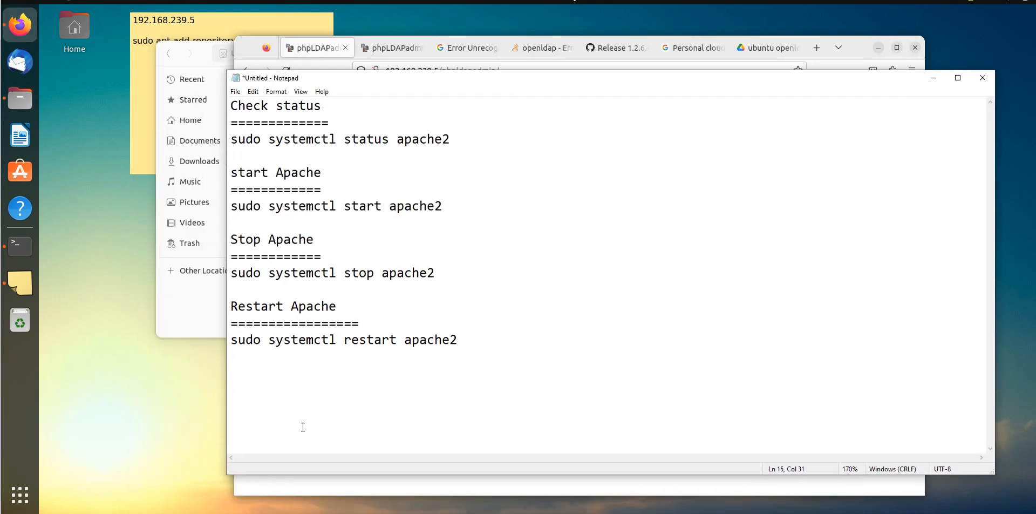
mouse_move(335, 369)
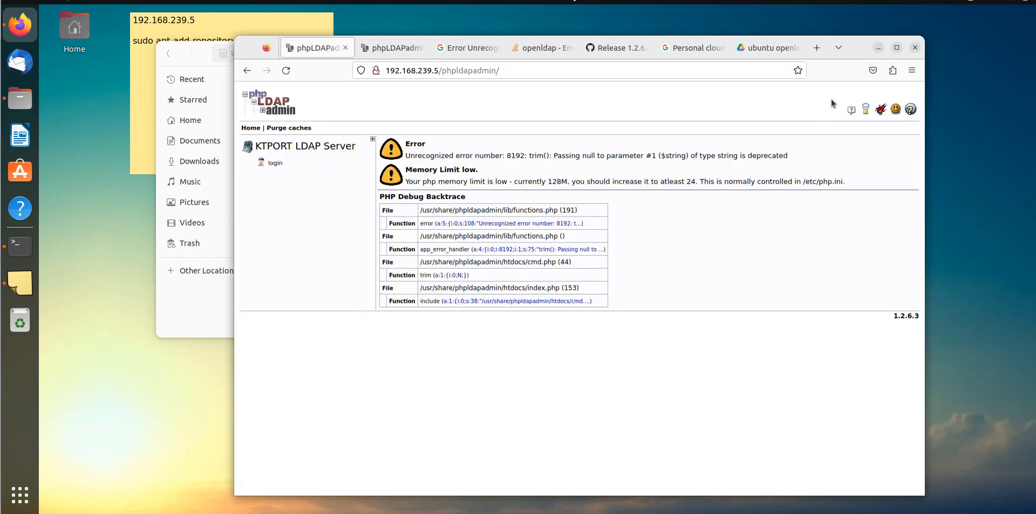
- Open a new Firefox tab after reviewing Notepad's Apache service commands
click(816, 48)
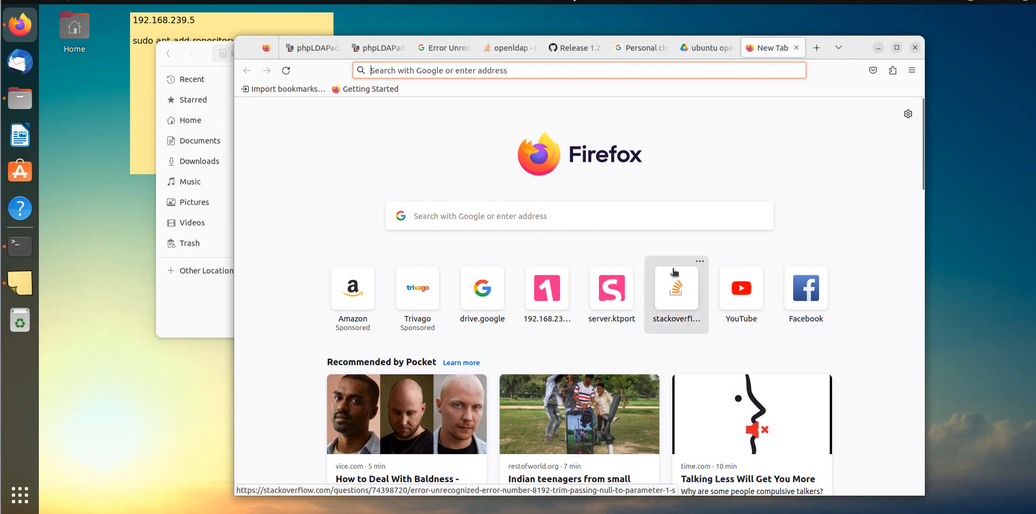
- Load idamlearning.in in the new tab by entering idaml in the address bar
text(idamlearning.in)
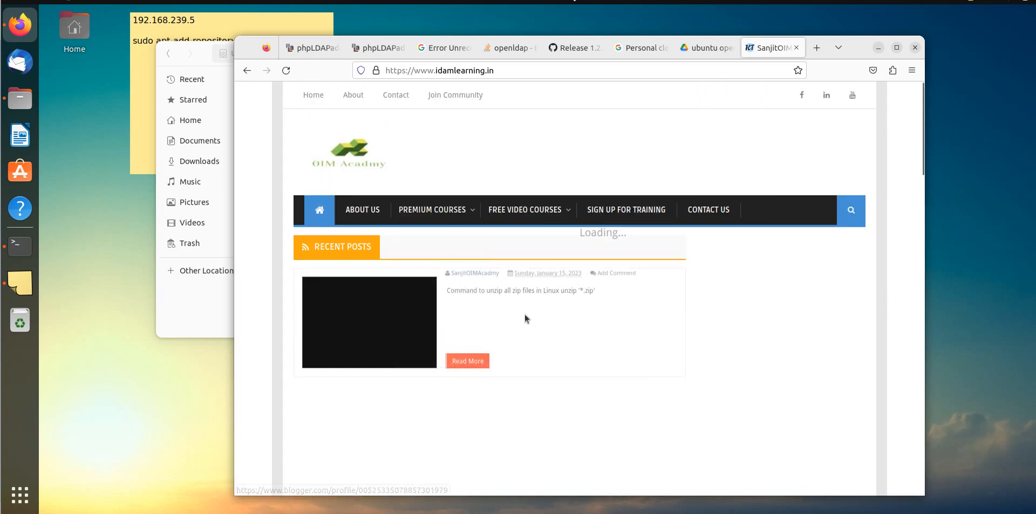
- Return to the phpLDAPadmin tab still showing the trim() deprecation error
click(311, 47)
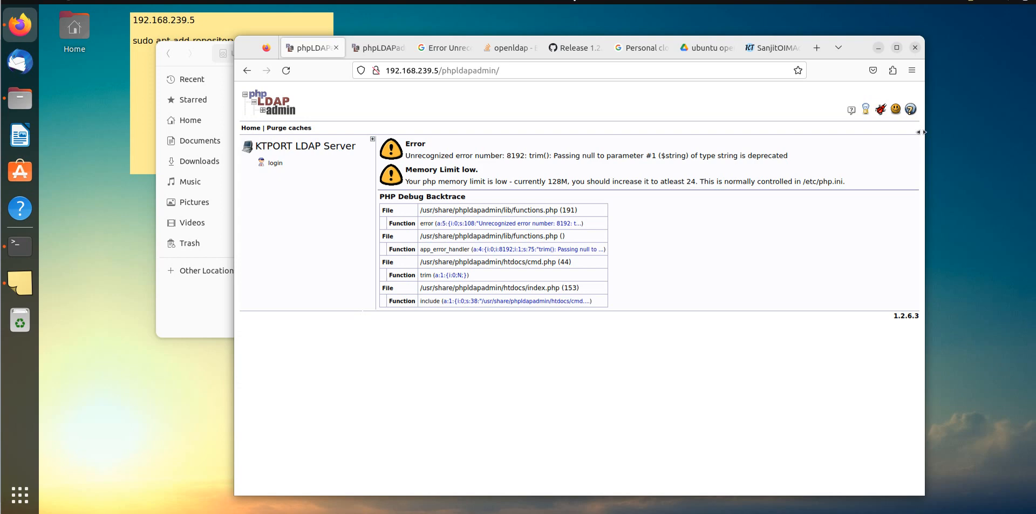
mouse_move(656, 446)
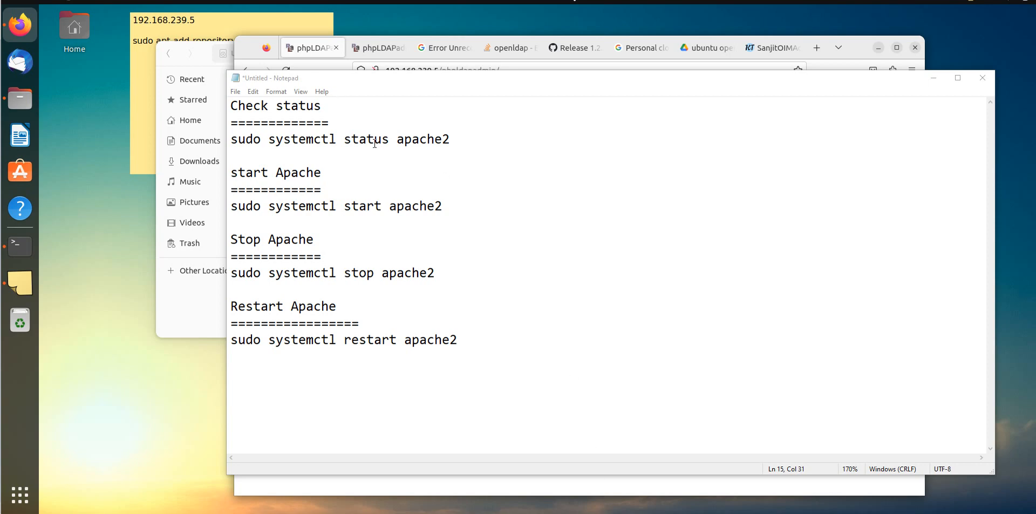
drag(253, 139, 450, 139)
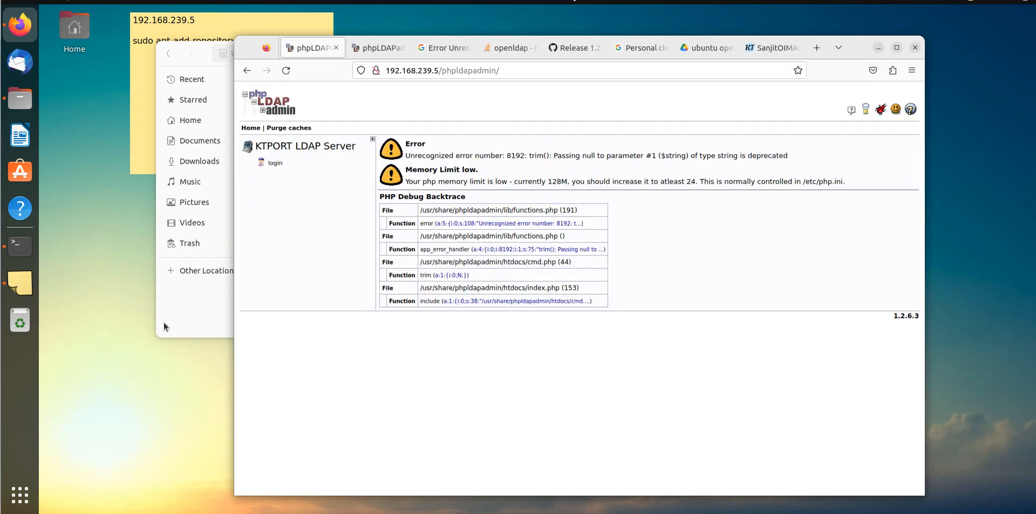
- Log in as admin to KTPORT LDAP Server on the server.ktport.com phpLDAPadmin tab
click(379, 48)
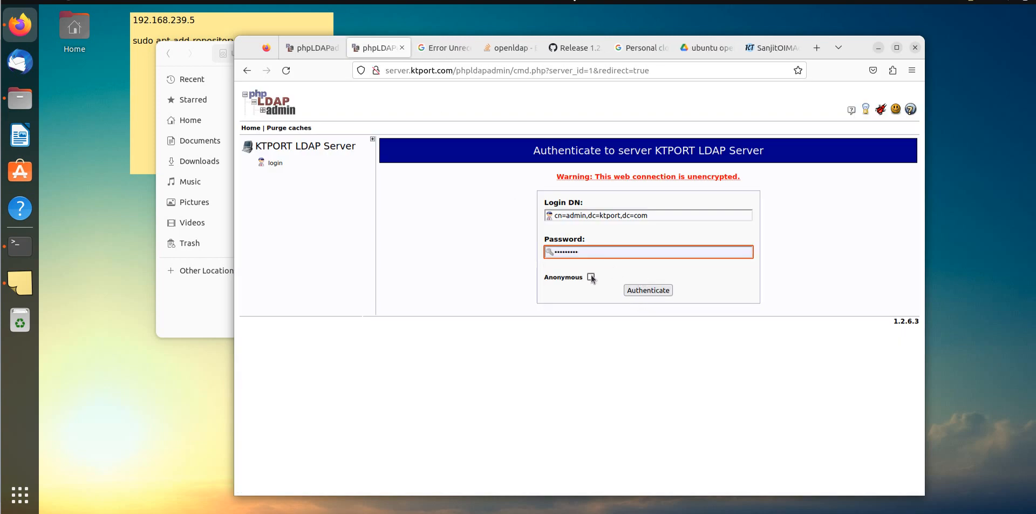
click(647, 290)
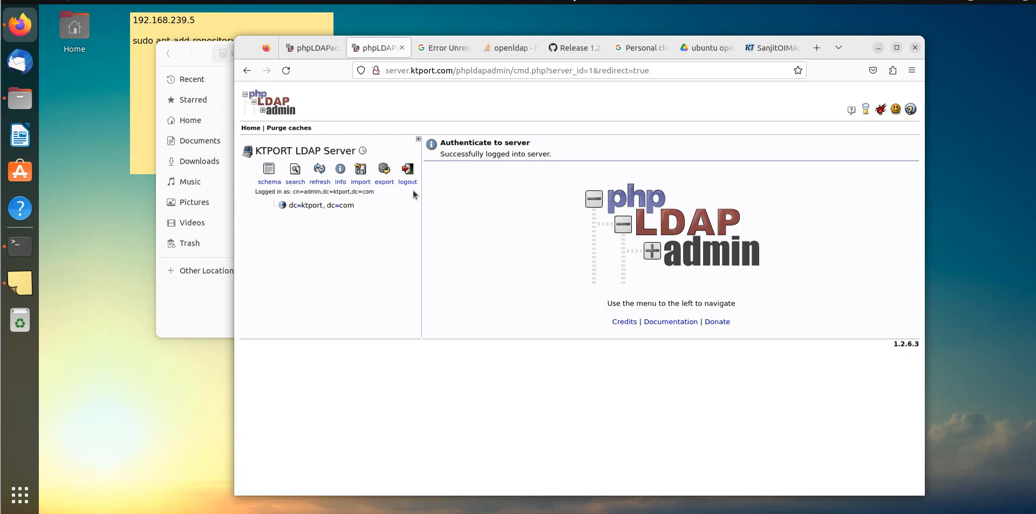
mouse_move(694, 487)
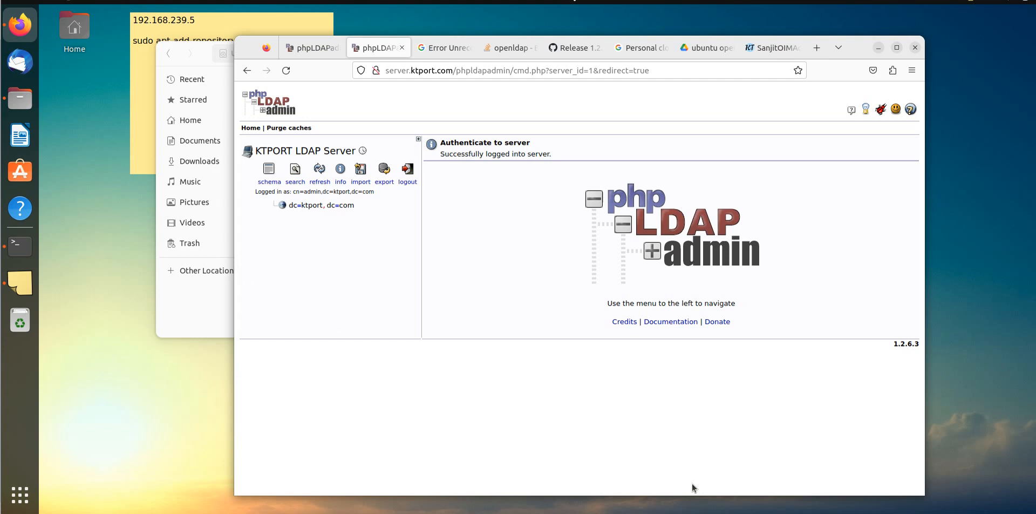
mouse_move(692, 392)
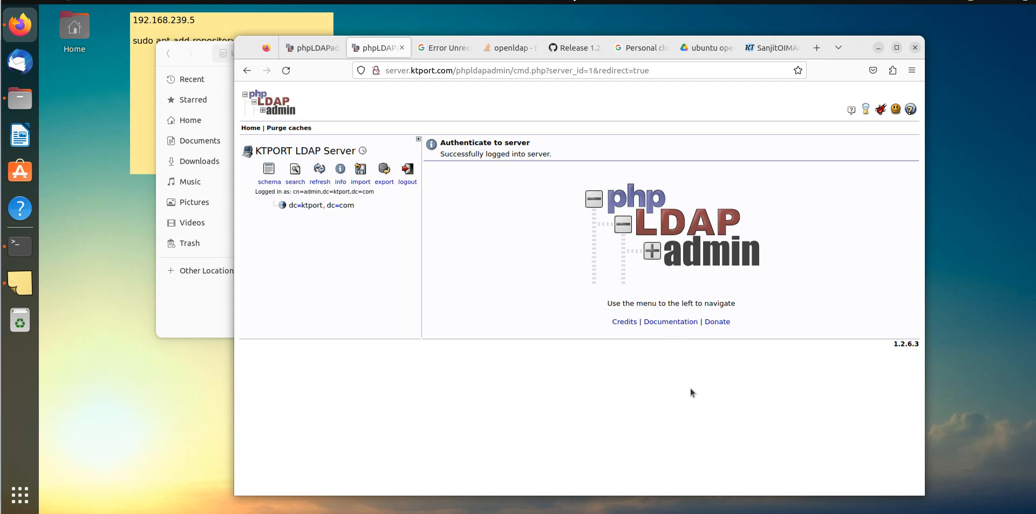